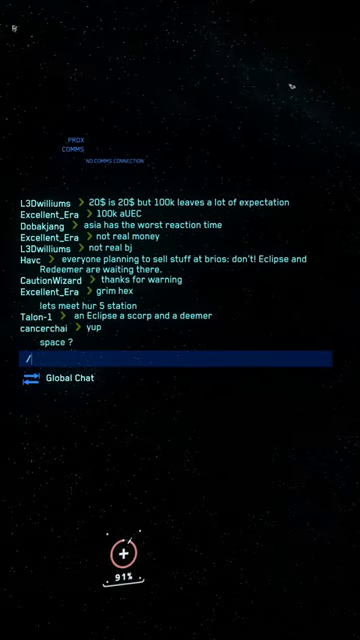
- Send the /showlocation command in Global Chat to copy the current coordinates
{"action": "type", "text": "/show"}
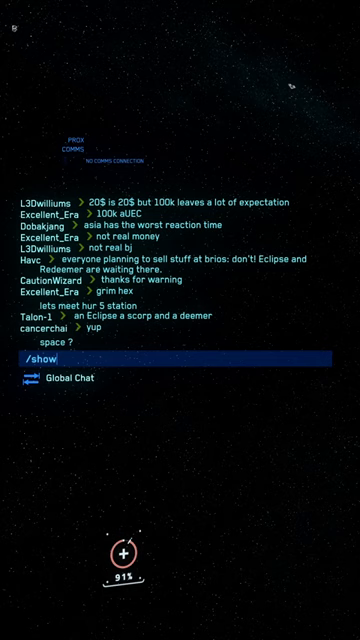
{"action": "type", "text": "location"}
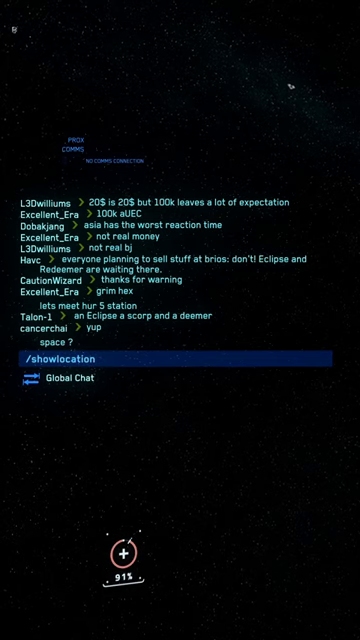
{"action": "key", "text": "Return"}
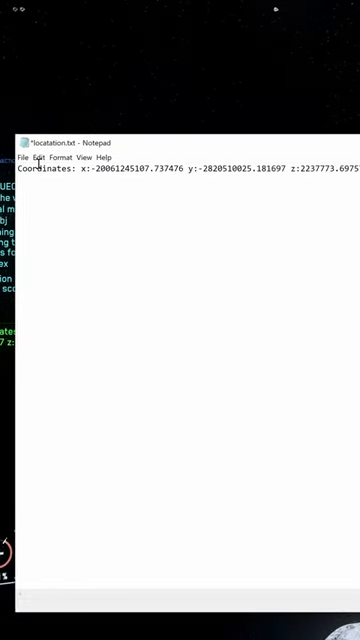
- Add the label line 'cool shit i found' above the coordinates and begin saving via File
{"action": "type", "text": "cool"}
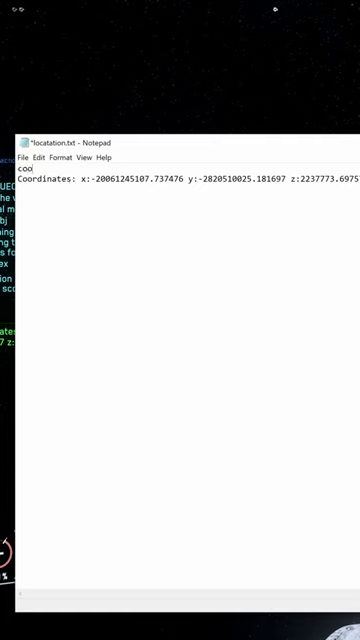
{"action": "type", "text": "shit"}
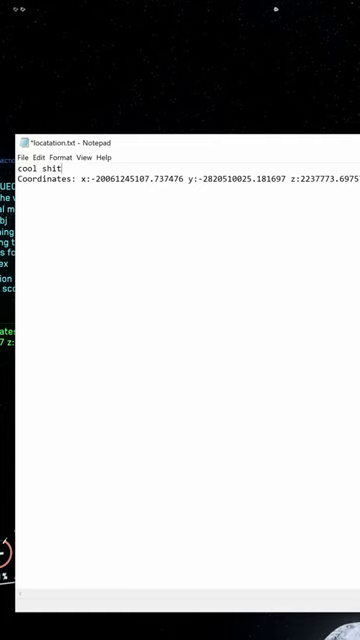
{"action": "type", "text": "i found"}
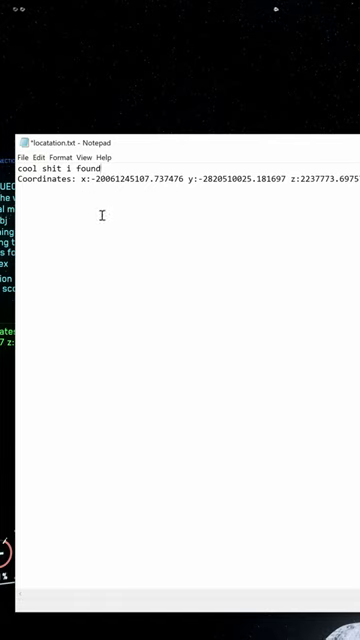
{"action": "left_click", "coordinate": [24, 156]}
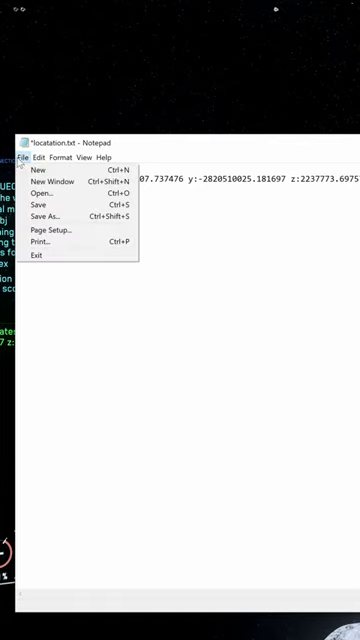